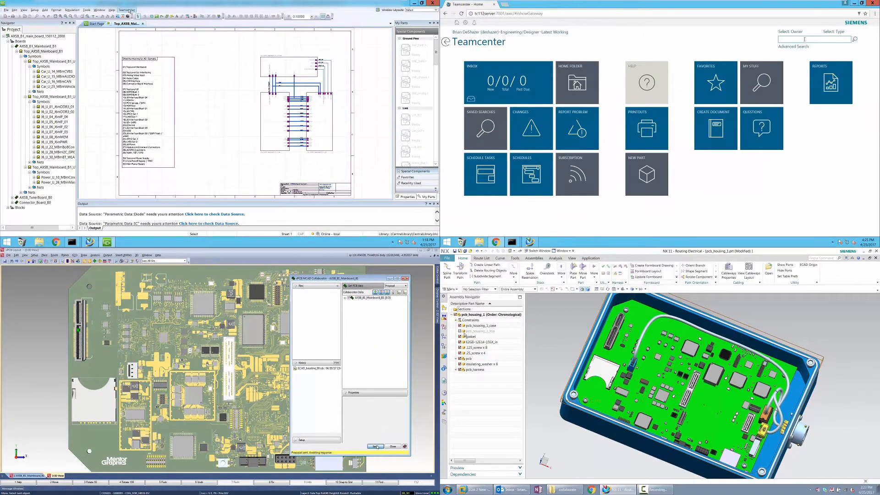
Save the AXSB B1 main board project into Teamcenter via the Teamcenter menu's Save As.
left_click(253, 20)
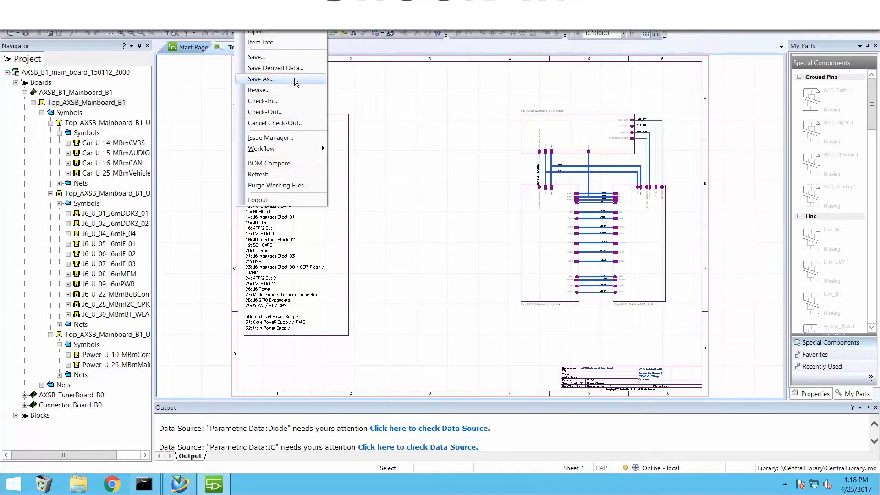
left_click(261, 78)
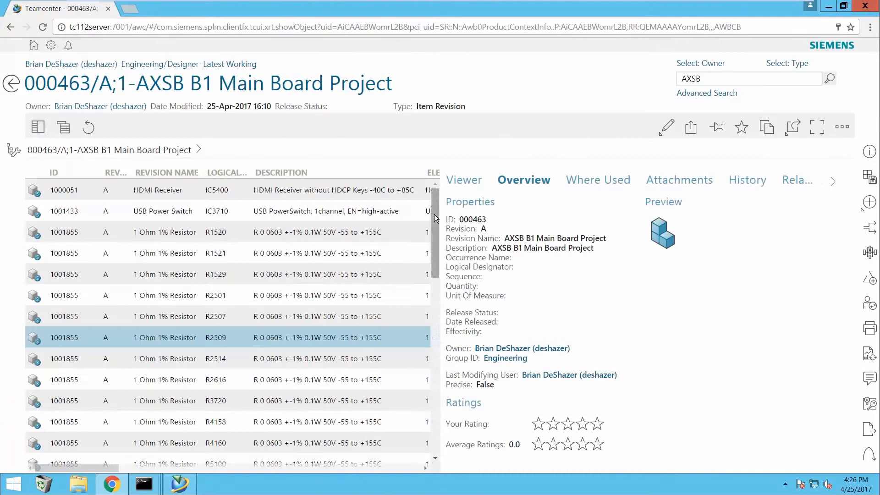
Select the USB Power Switch part, show attachments, and open the 000463_idf data file.
left_click(162, 210)
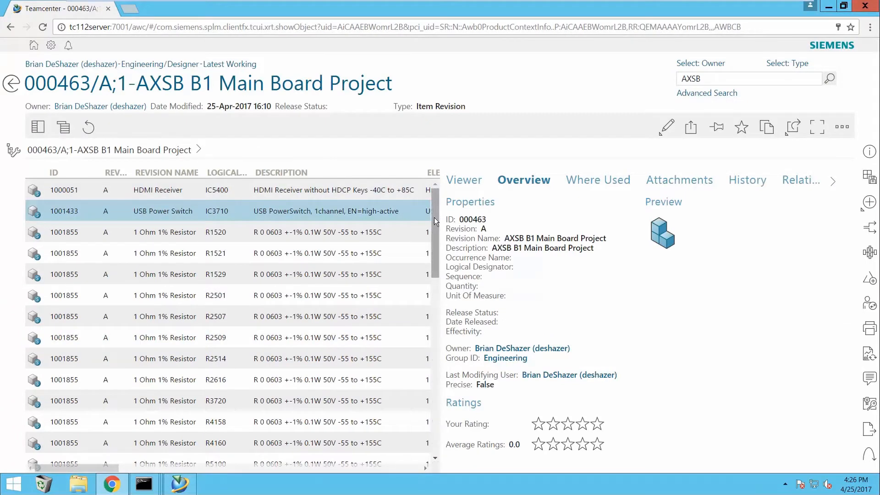
scroll("down", 3)
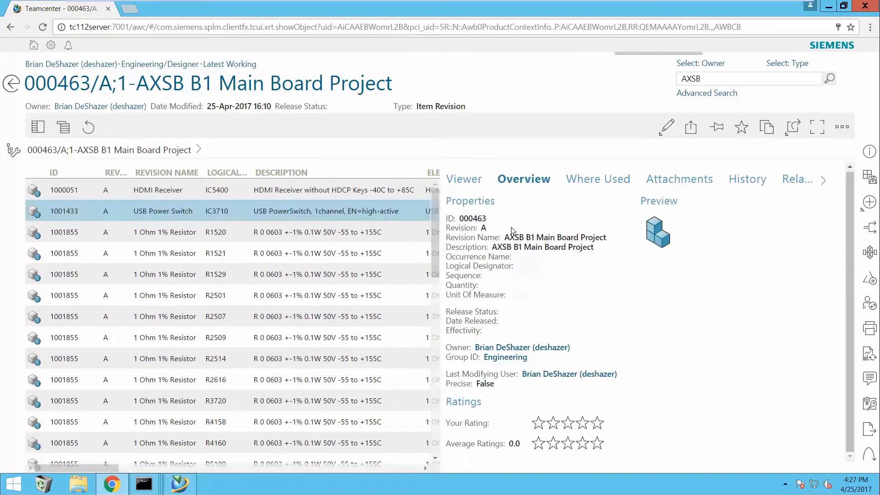
left_click(676, 180)
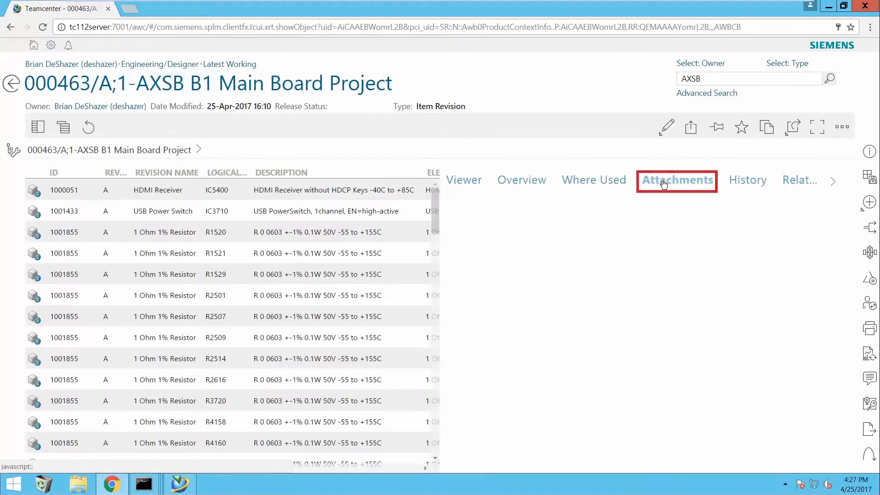
left_click(677, 180)
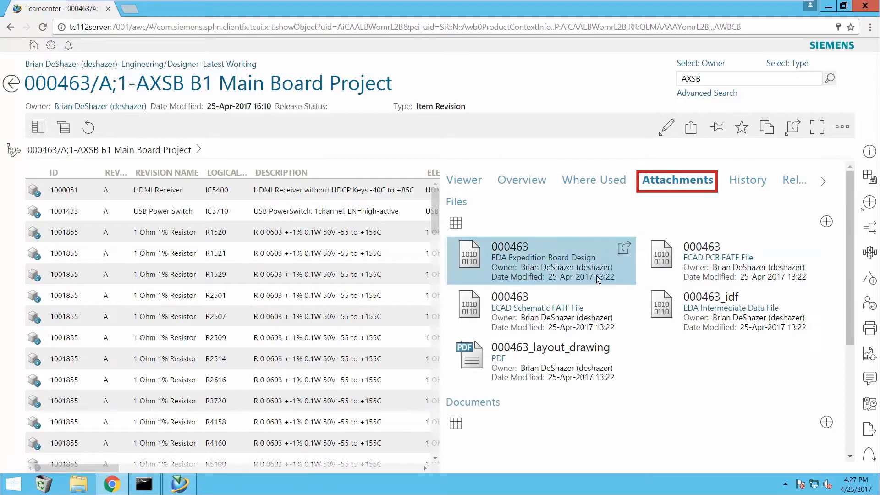
left_click(730, 312)
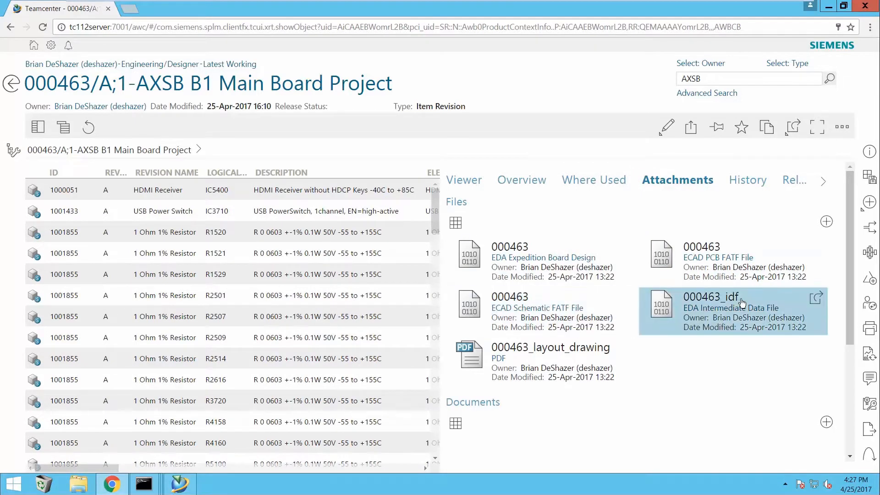
scroll("down", 3)
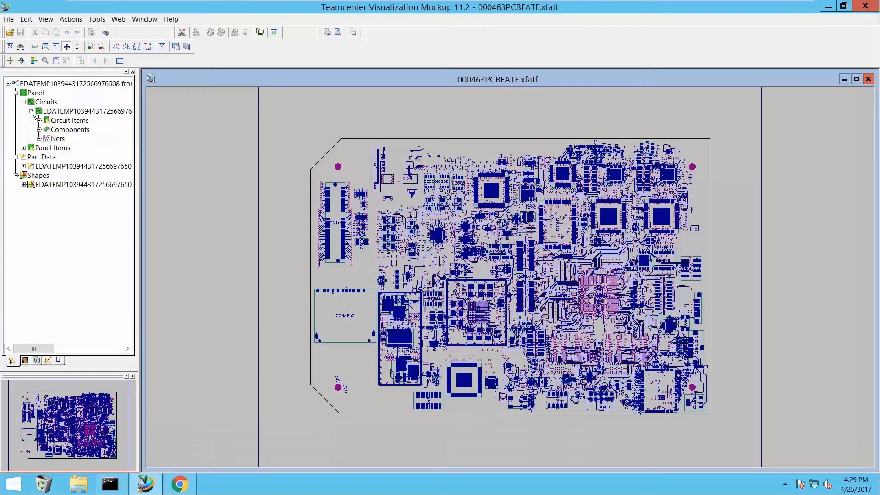
Expand the board's Components list and highlight an IC component on the PCB view.
left_click(73, 193)
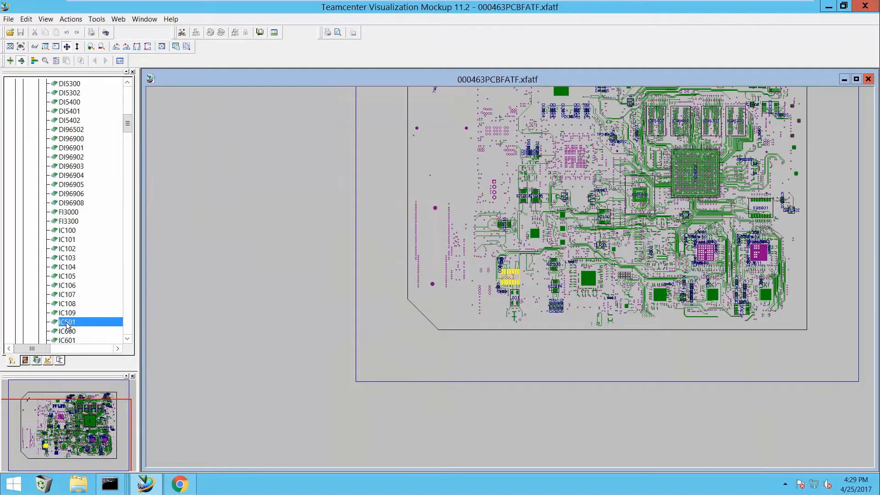
left_click(348, 485)
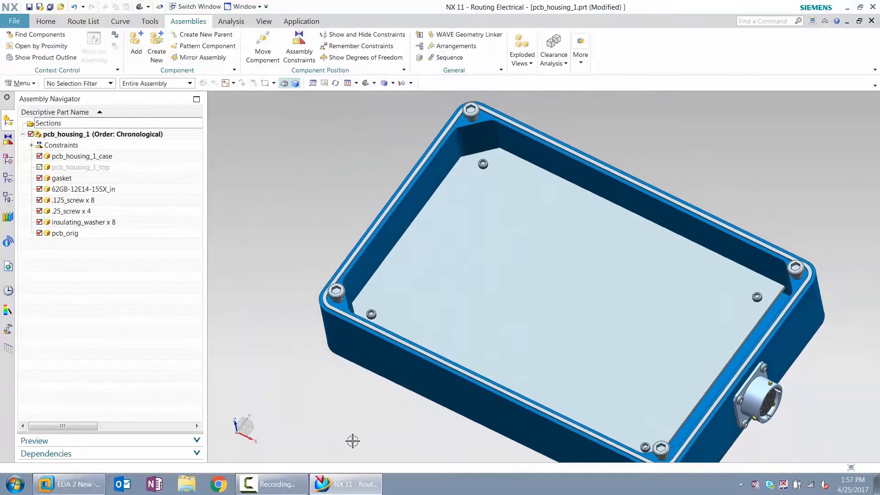
Open pcb_orig in PCB Exchange and review its Areas and Holes in the PC Design Navigator.
left_click(65, 233)
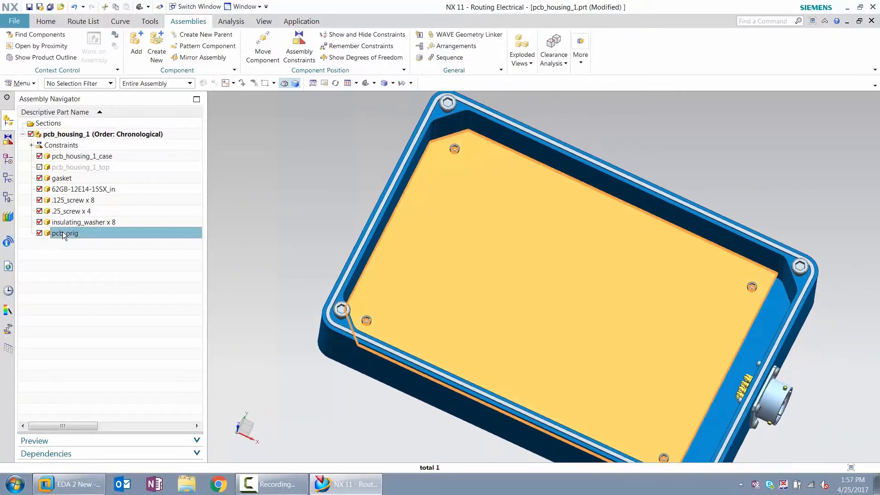
double_click(65, 233)
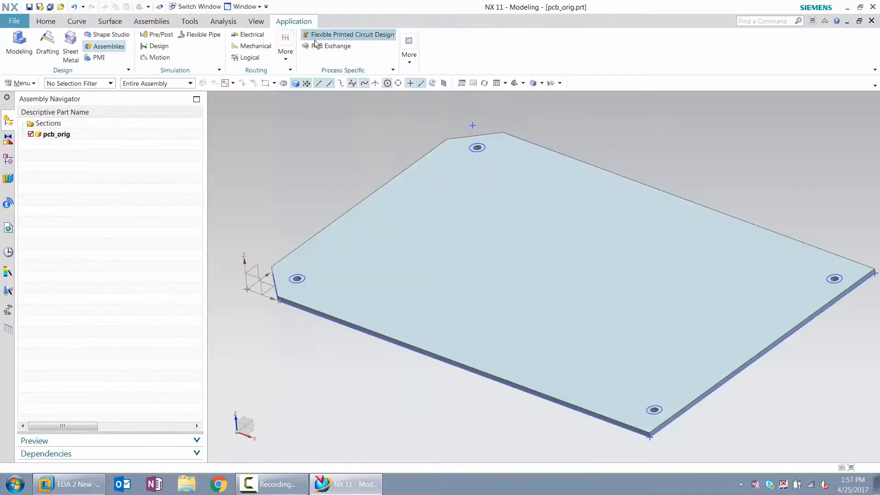
left_click(334, 46)
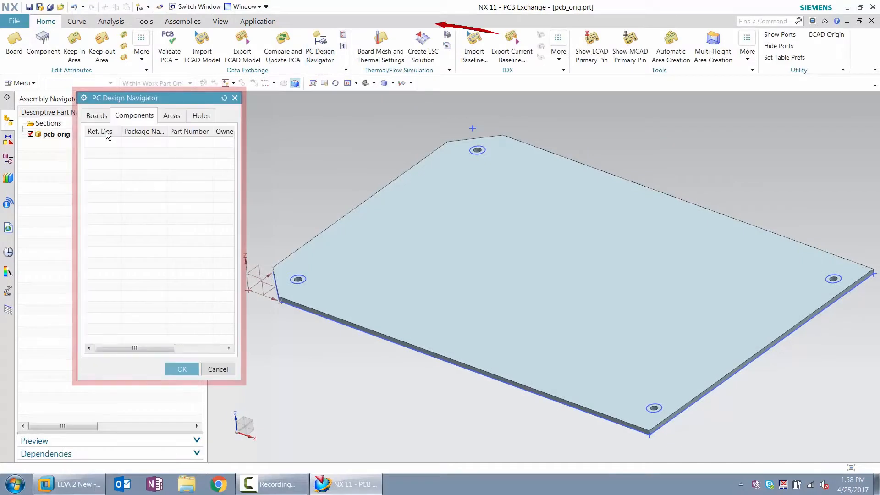
left_click(171, 115)
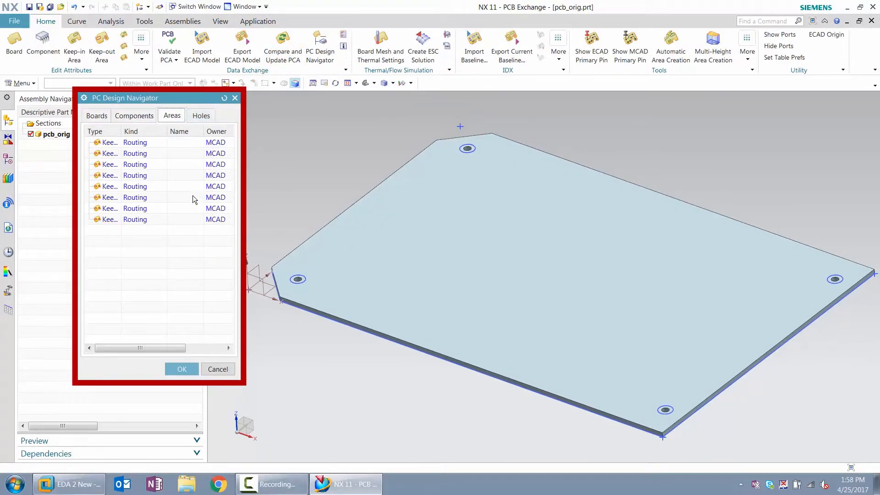
left_click(200, 115)
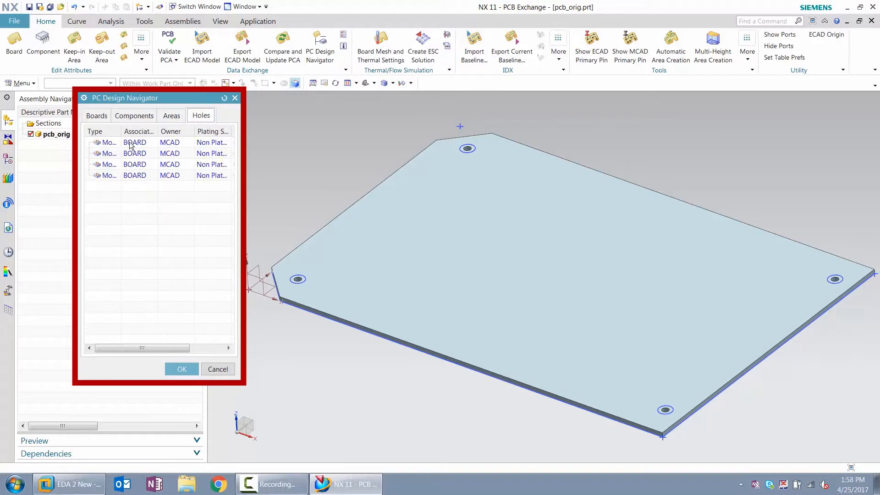
left_click(182, 368)
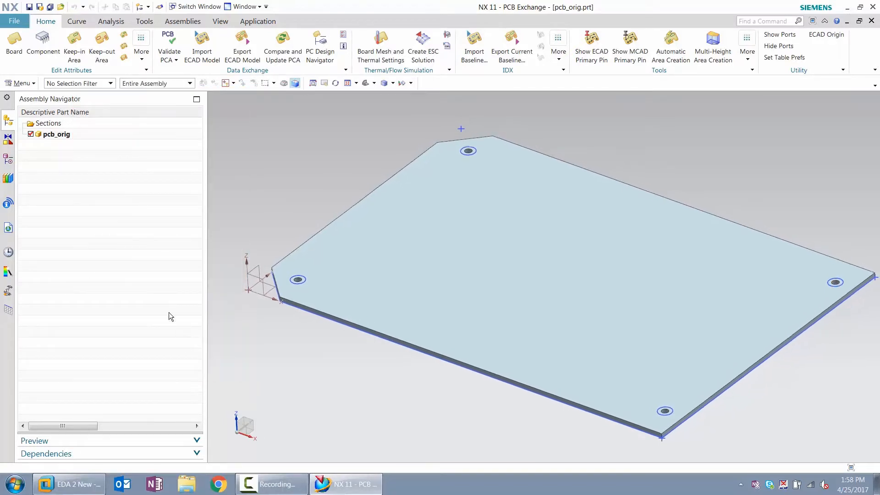
Export the board outline baseline AXSB Board Outline.idx in millimeters.
left_click(511, 47)
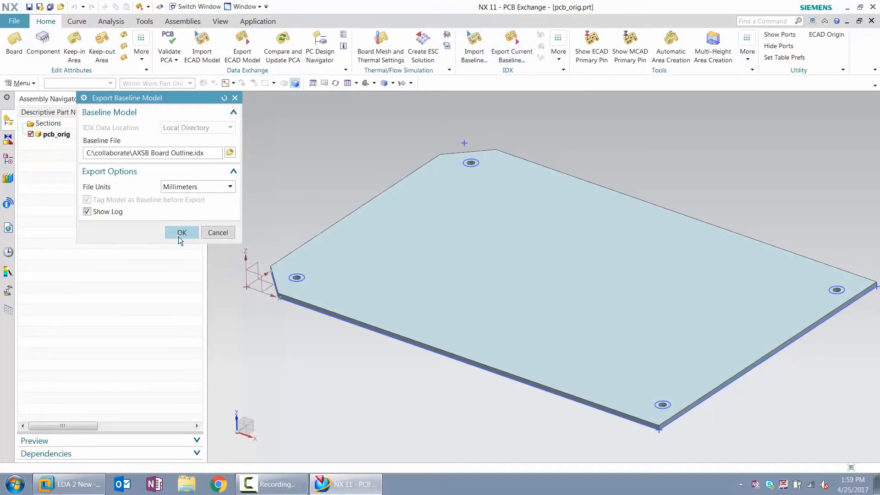
left_click(182, 232)
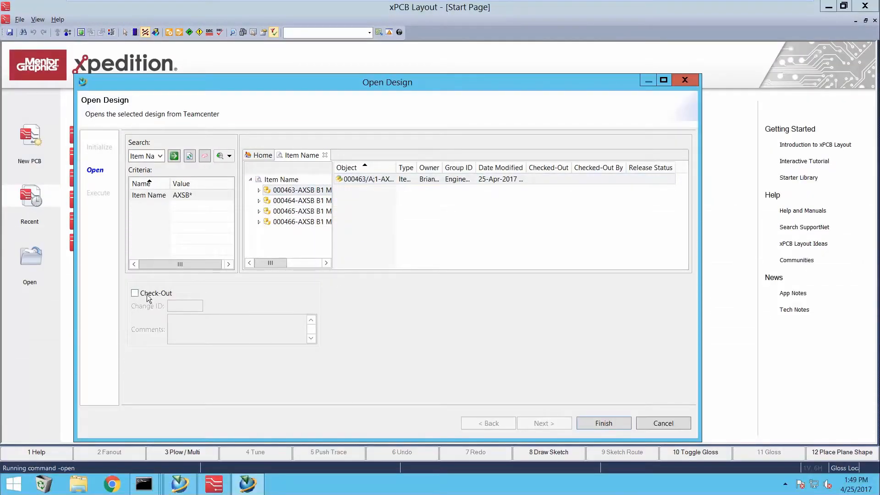
Open AXSB_B1_Mainboard_B1 from Teamcenter, load its PCB data as baseline, and send it.
left_click(603, 423)
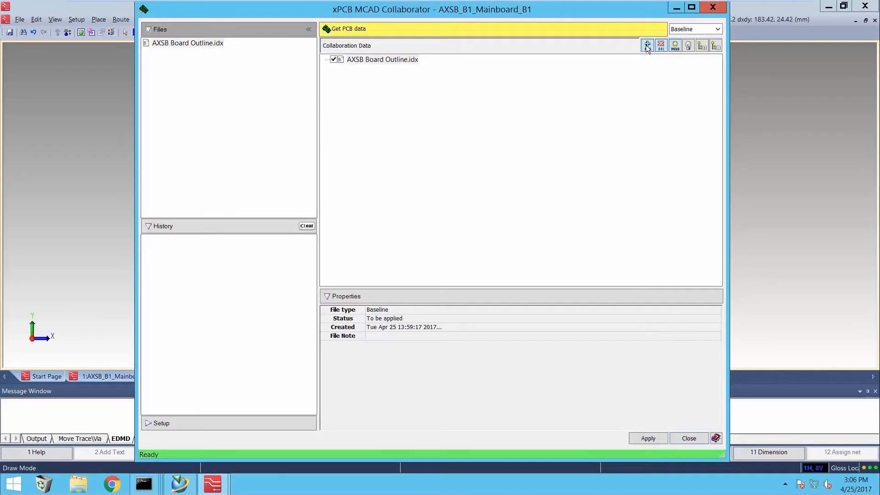
left_click(647, 438)
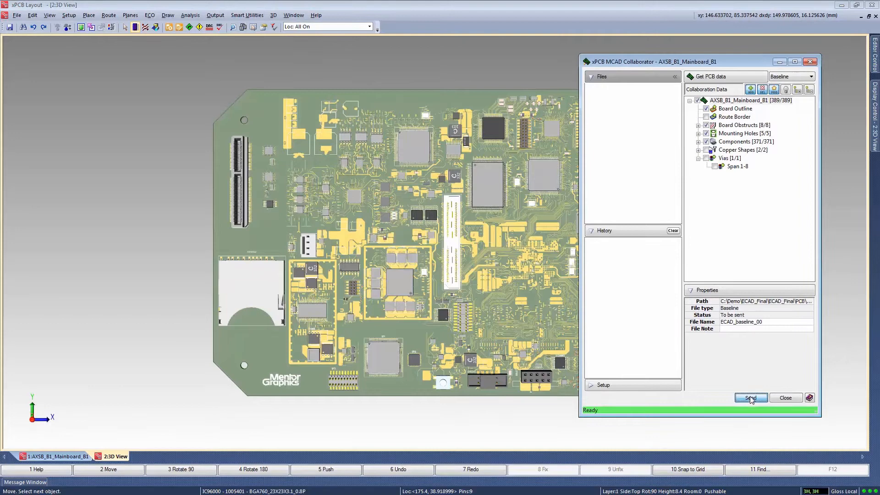
left_click(751, 398)
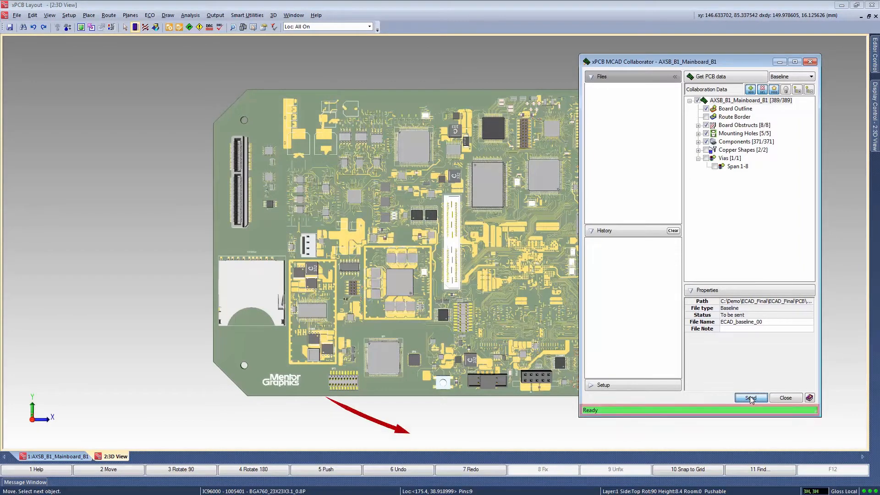
left_click(750, 398)
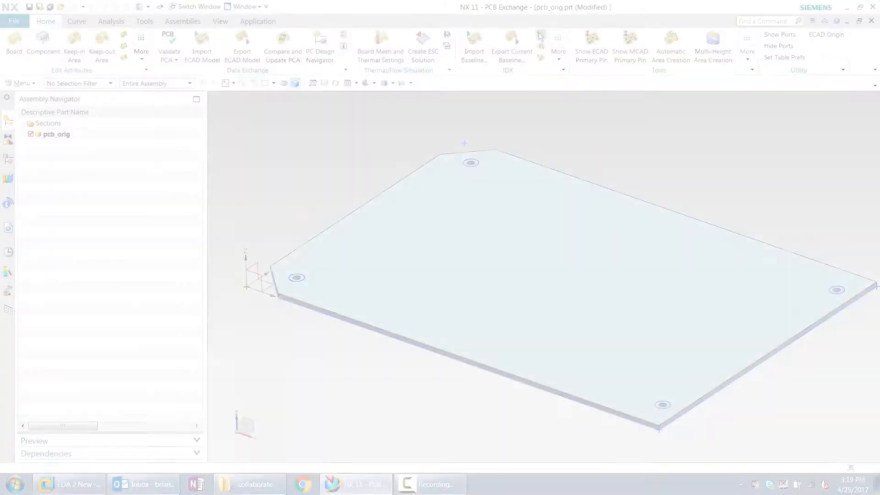
Import ECAD_baseline_00.idx to populate the board with its components.
left_click(473, 42)
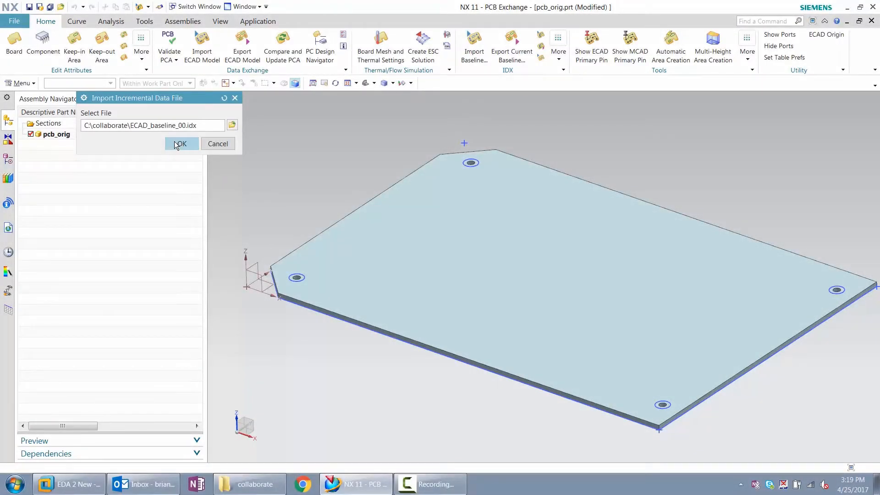
left_click(178, 144)
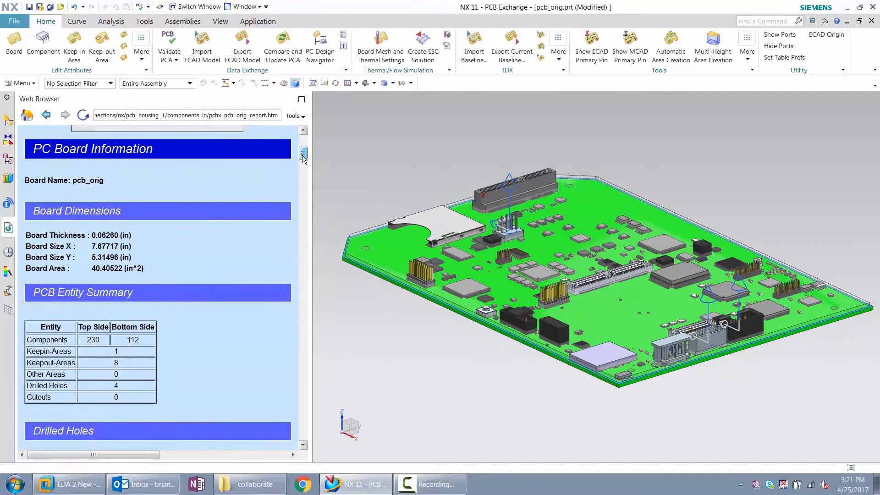
Scroll the board report to the Component Placement table and open the Window menu.
scroll("down", 3)
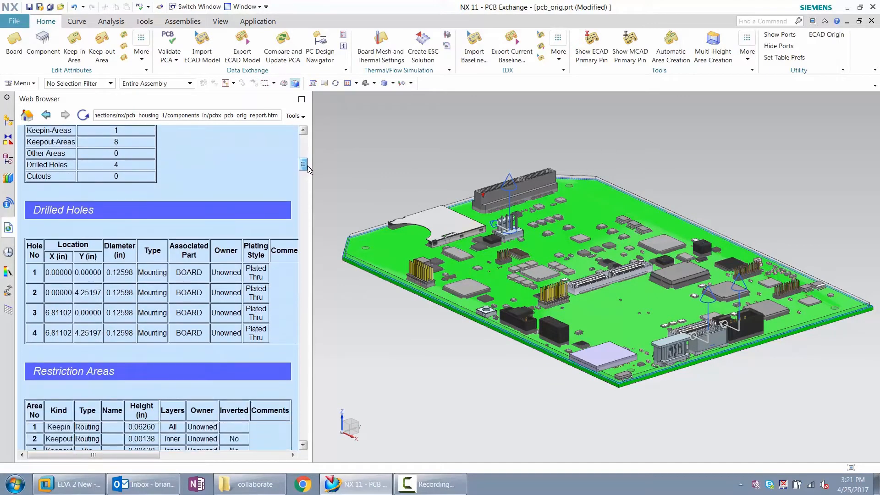
scroll("down", 3)
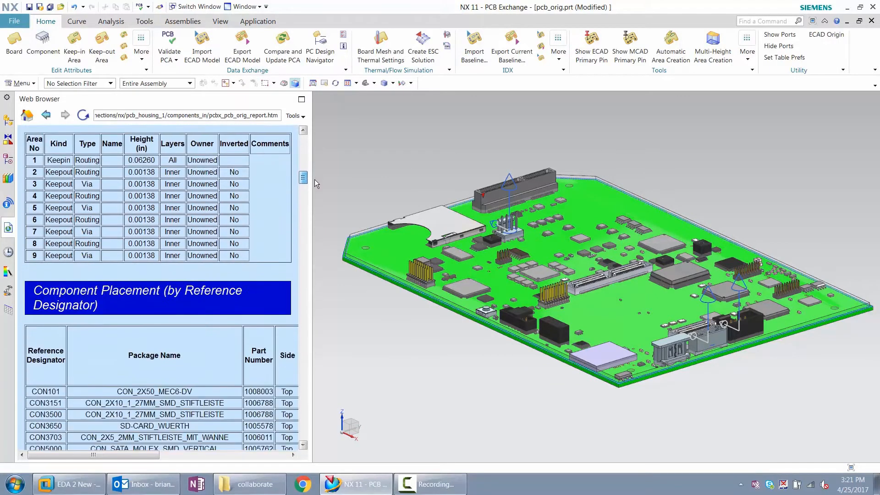
scroll("down", 3)
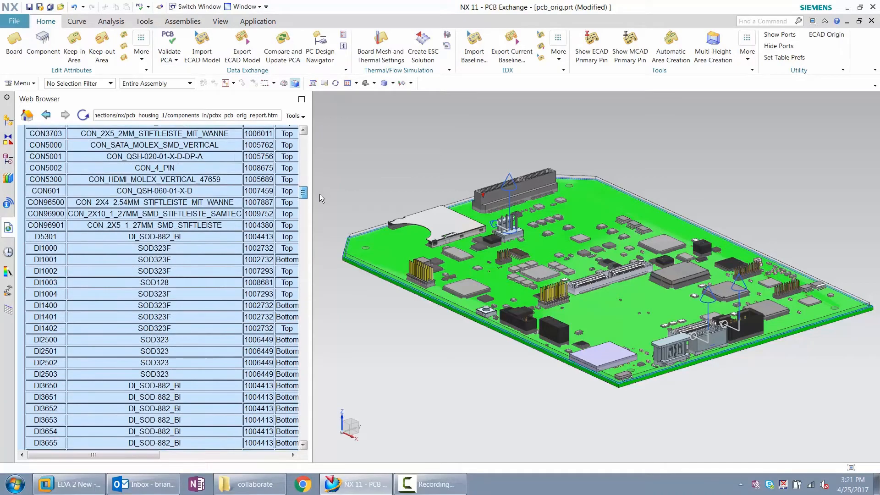
left_click(247, 6)
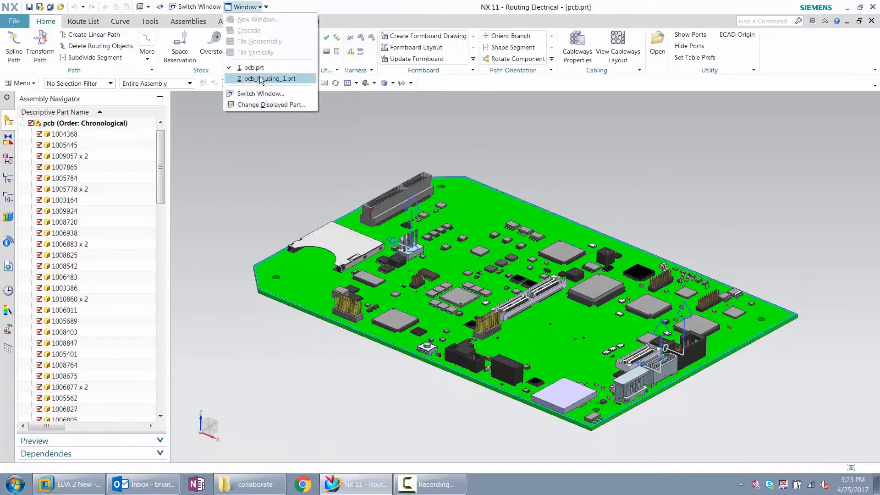
Switch to the pcb_housing_1.prt window.
left_click(269, 78)
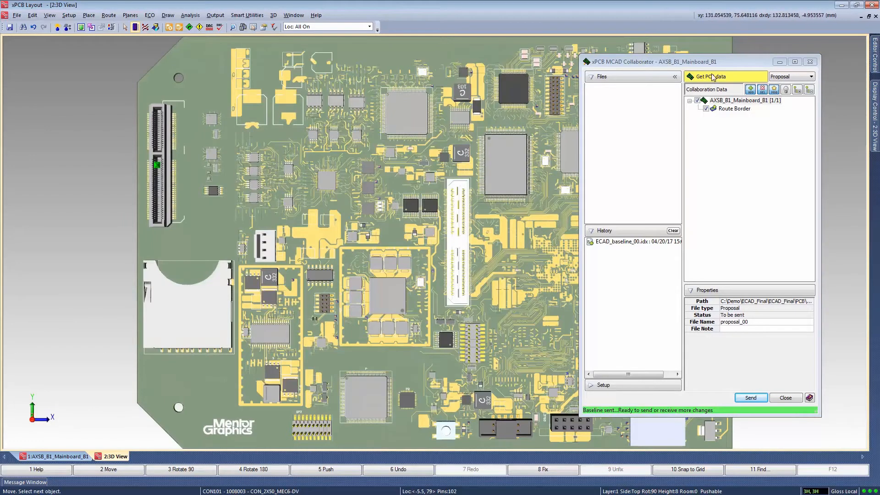
Gather the CON101 and CON3650 placement changes and send them as a proposal.
left_click(756, 149)
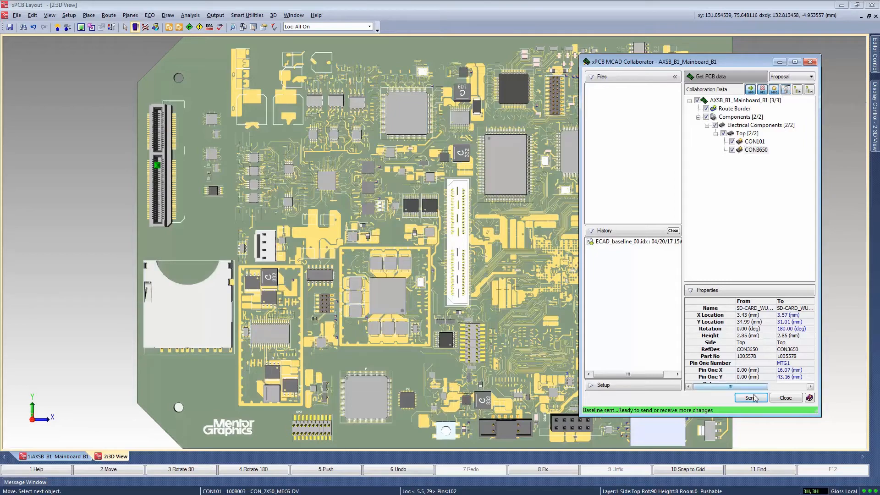
left_click(751, 398)
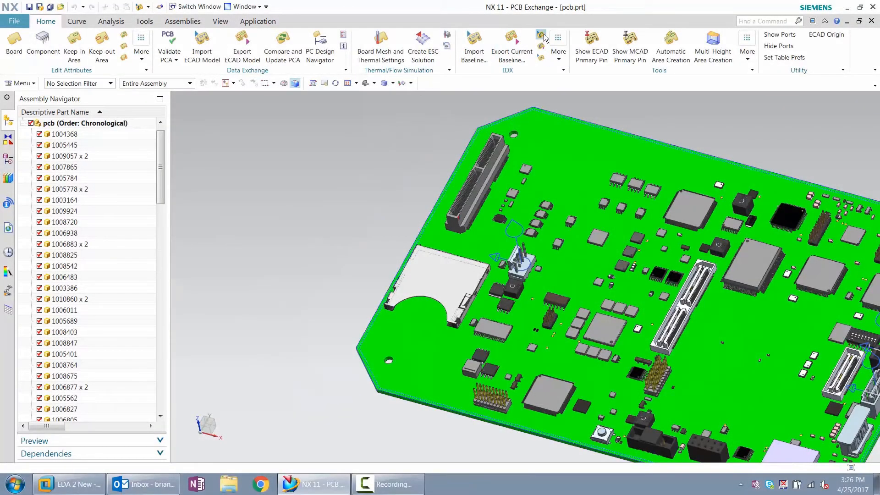
Import ECAD_proposal_00.idx and review the CON3650 rotation and CON101 move.
left_click(541, 37)
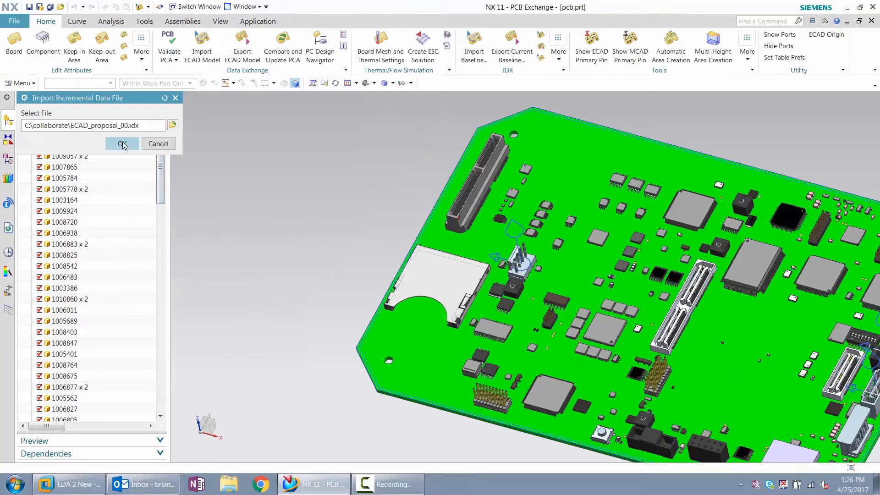
left_click(122, 143)
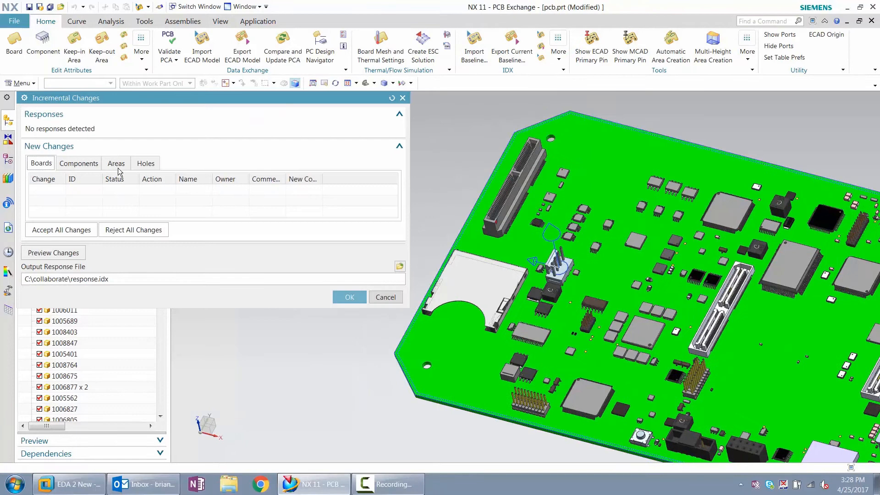
left_click(144, 163)
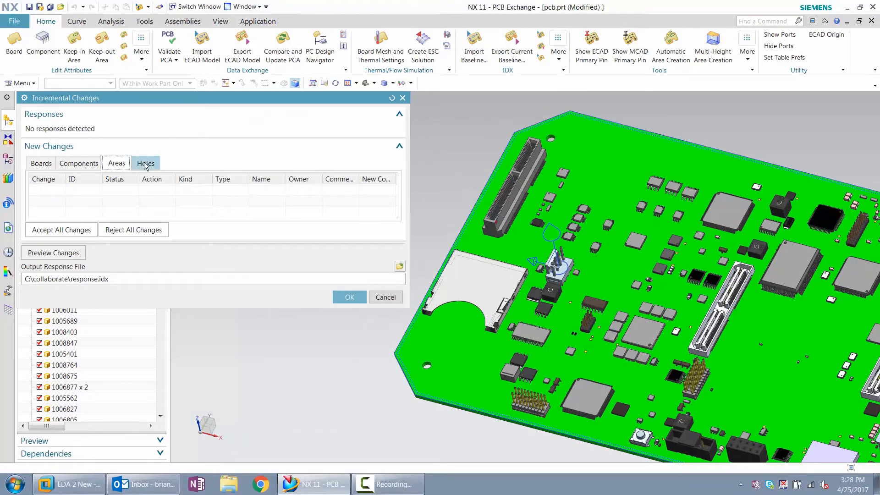
left_click(78, 163)
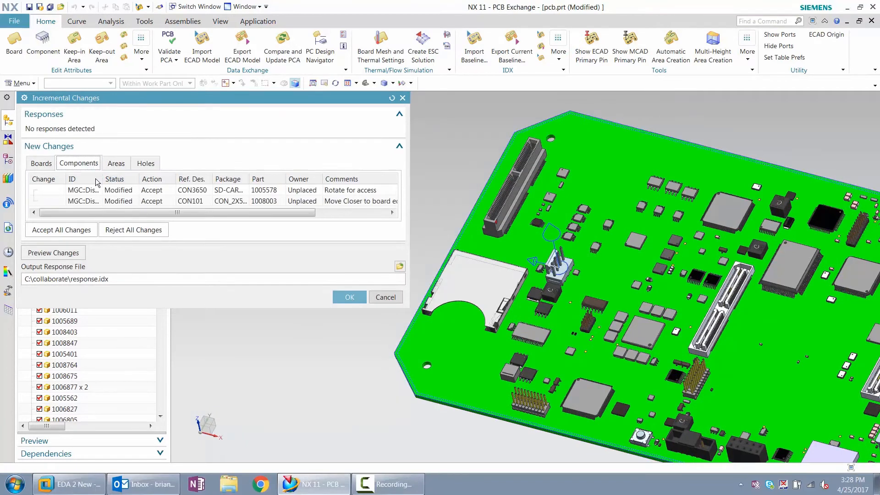